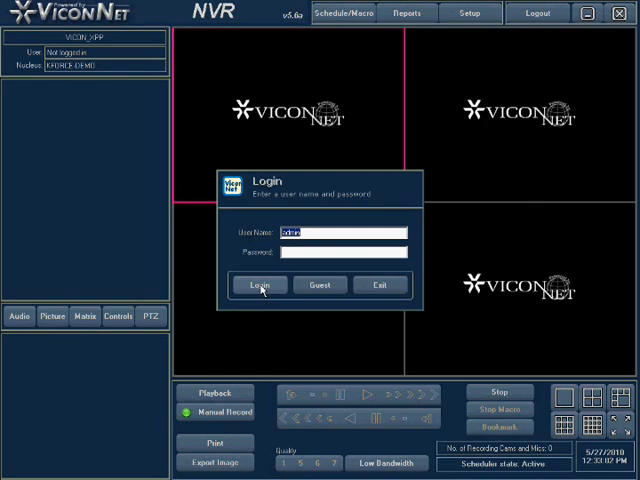
# Log in with the existing user name and password.
pyautogui.click(258, 284)
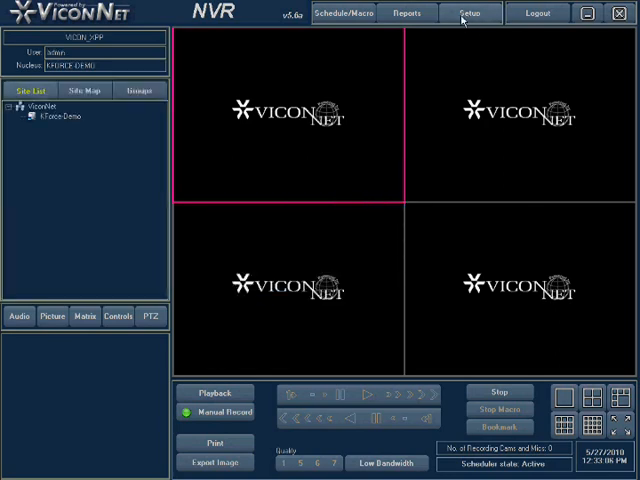
# Enter Setup, select the site, and bring up its Macro Editor list.
pyautogui.click(468, 12)
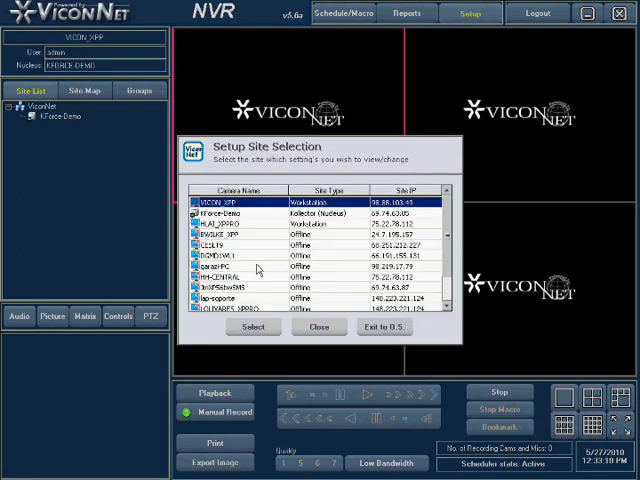
pyautogui.moveTo(252, 332)
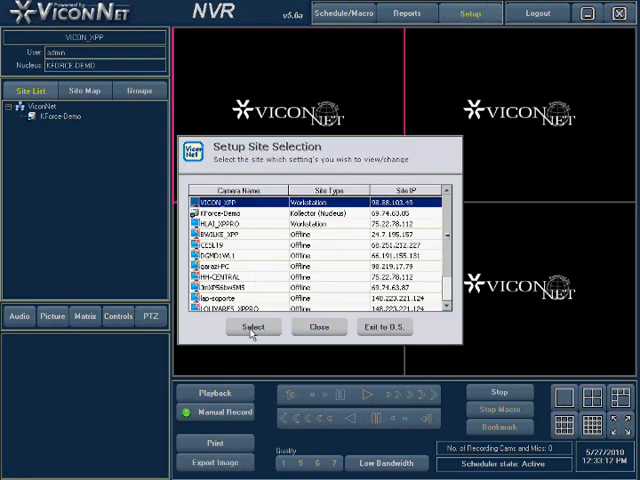
pyautogui.click(252, 328)
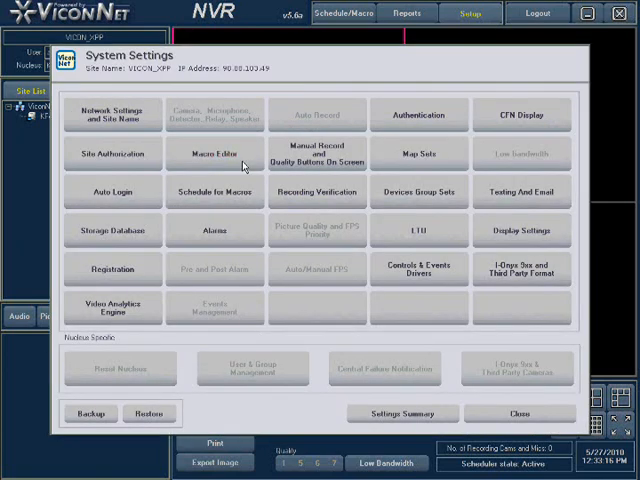
pyautogui.click(214, 152)
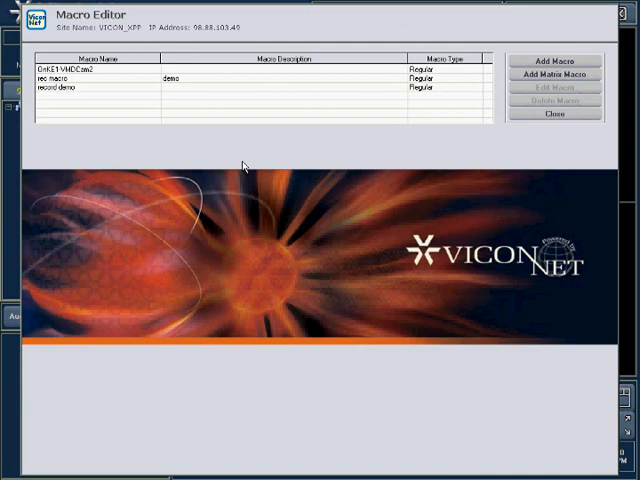
pyautogui.moveTo(238, 158)
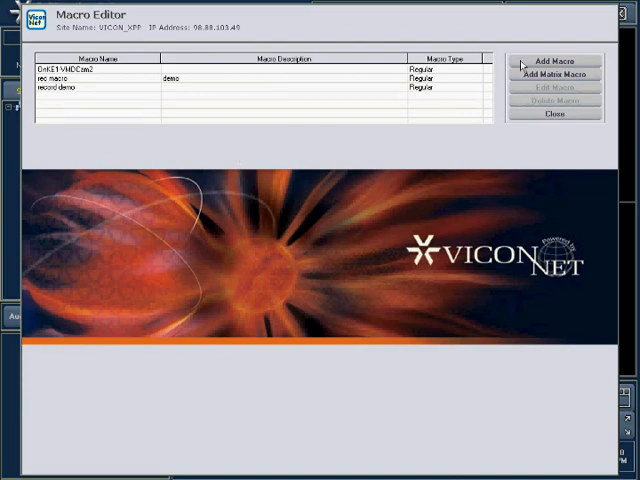
# Add a macro named 'Display demo' with description 'demo'.
pyautogui.click(556, 60)
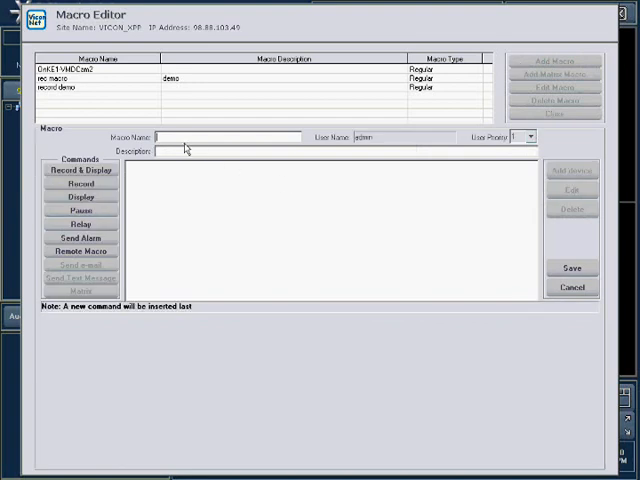
pyautogui.write('dsp')
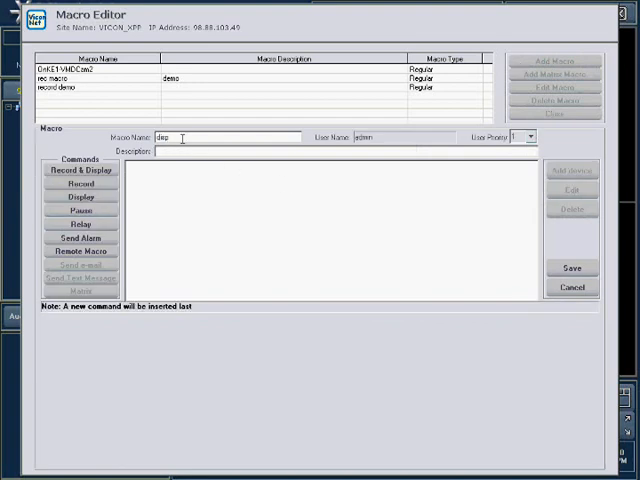
pyautogui.write('display demo')
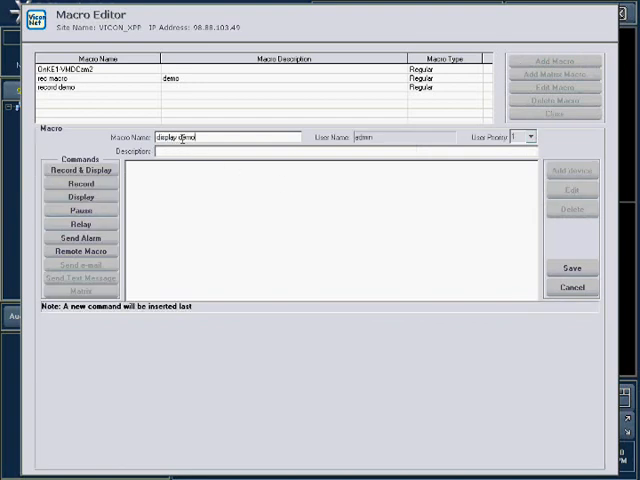
pyautogui.write('dd')
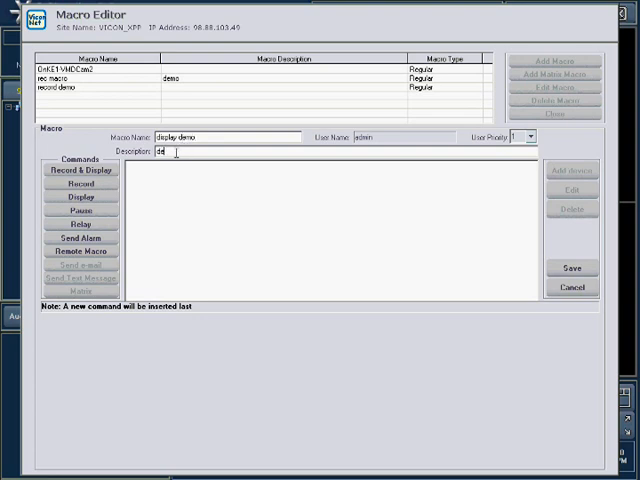
pyautogui.write('demo')
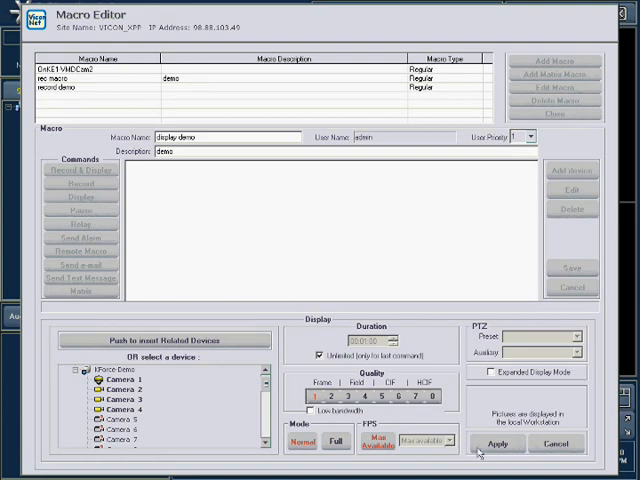
# Apply a display command showing Cameras 1–4 with unlimited duration.
pyautogui.click(488, 442)
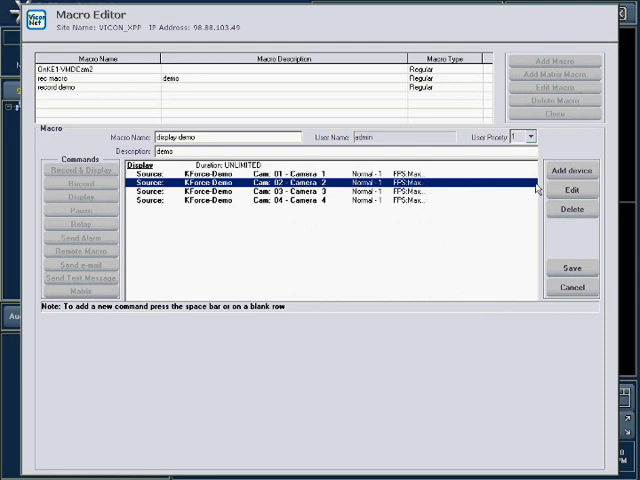
pyautogui.click(572, 190)
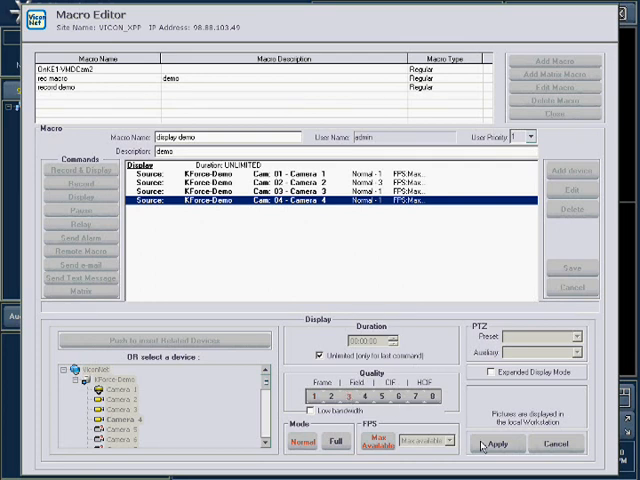
pyautogui.click(496, 444)
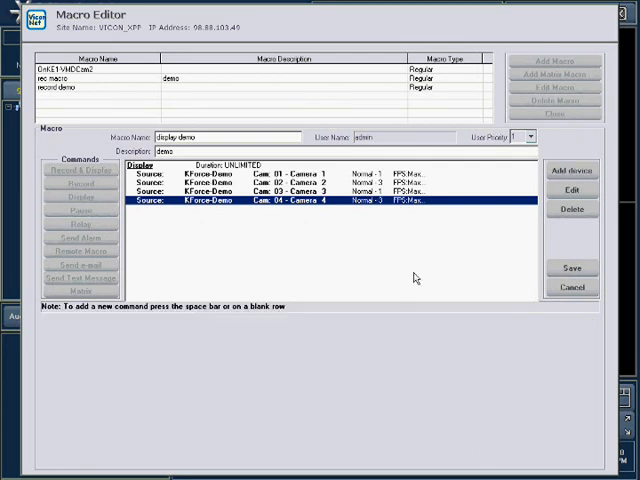